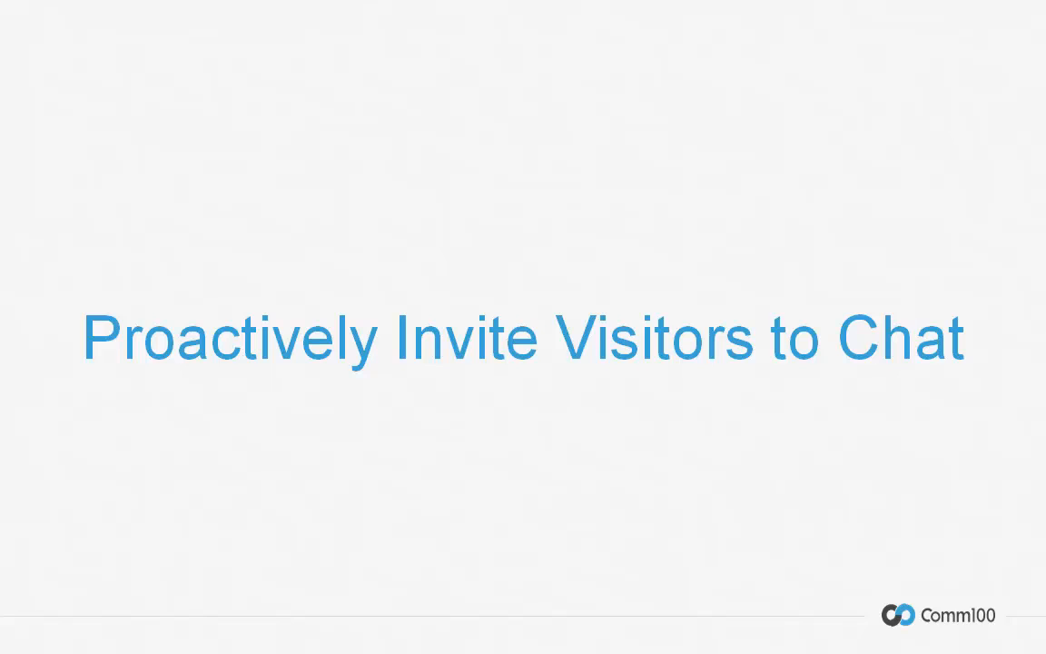
- Invite the demo-homepage visitor with the message '20% discount available. Wanna get details?'
key("right")
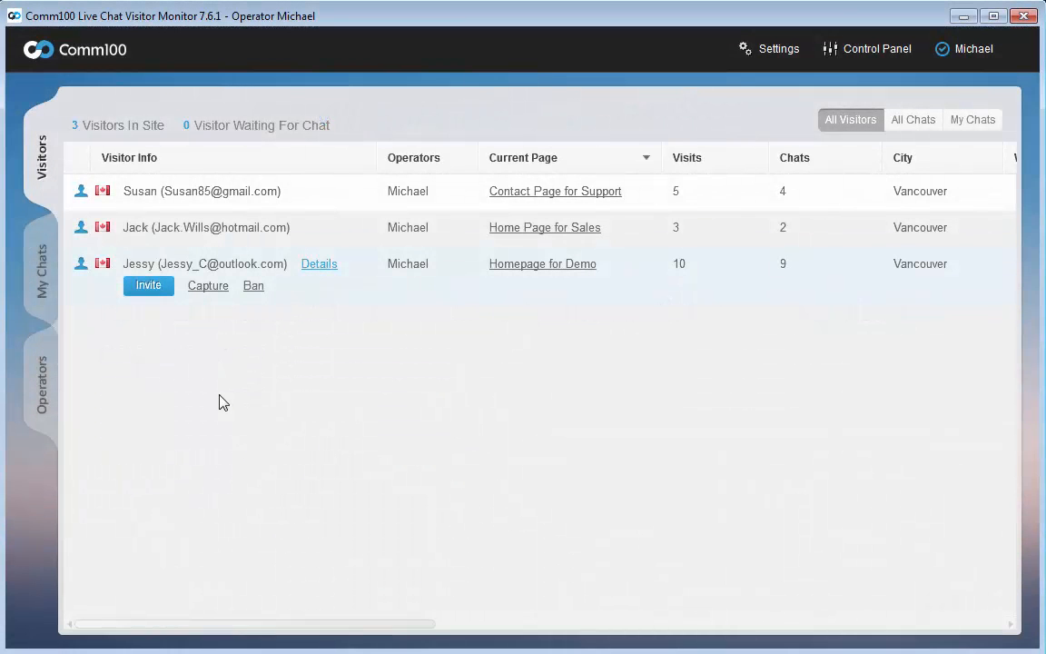
mouse_move(207, 386)
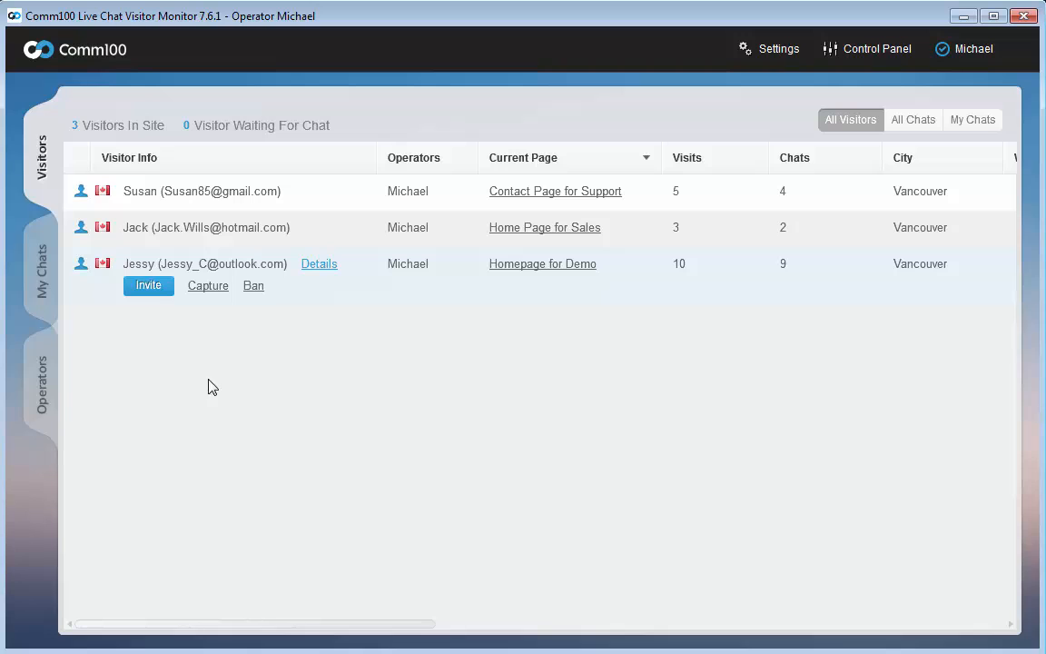
left_click(149, 285)
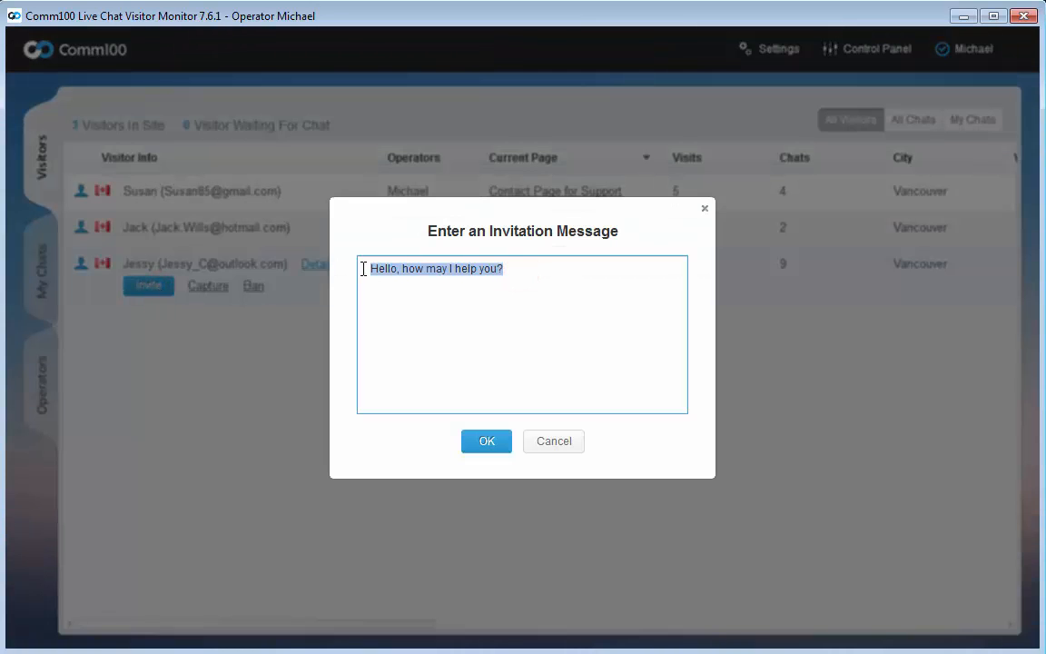
type("20% discount available. Wanna get details?")
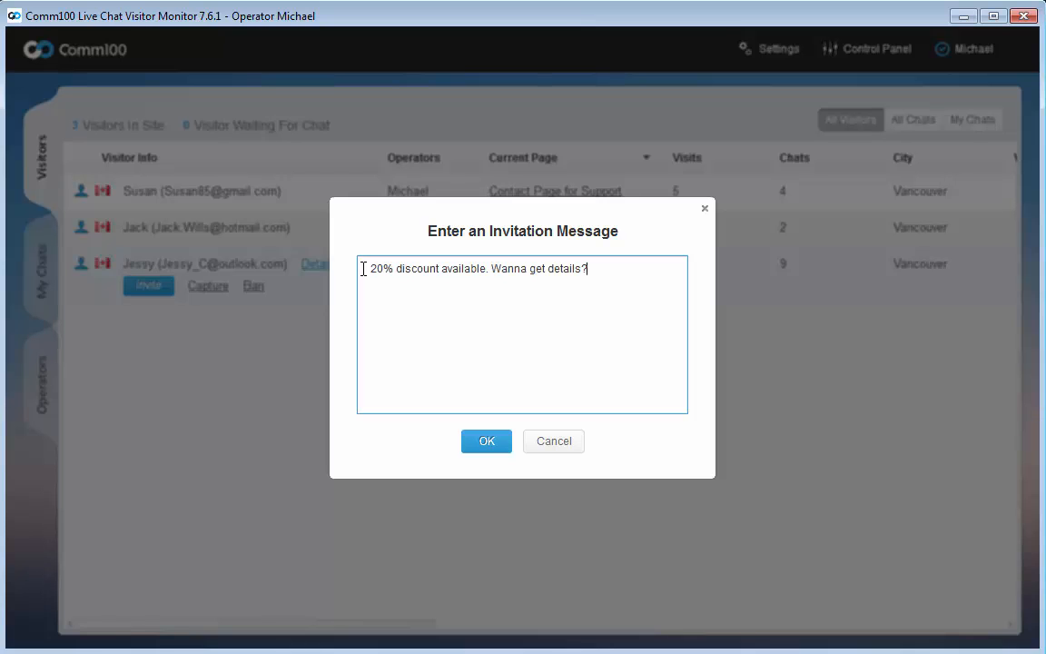
left_click(487, 441)
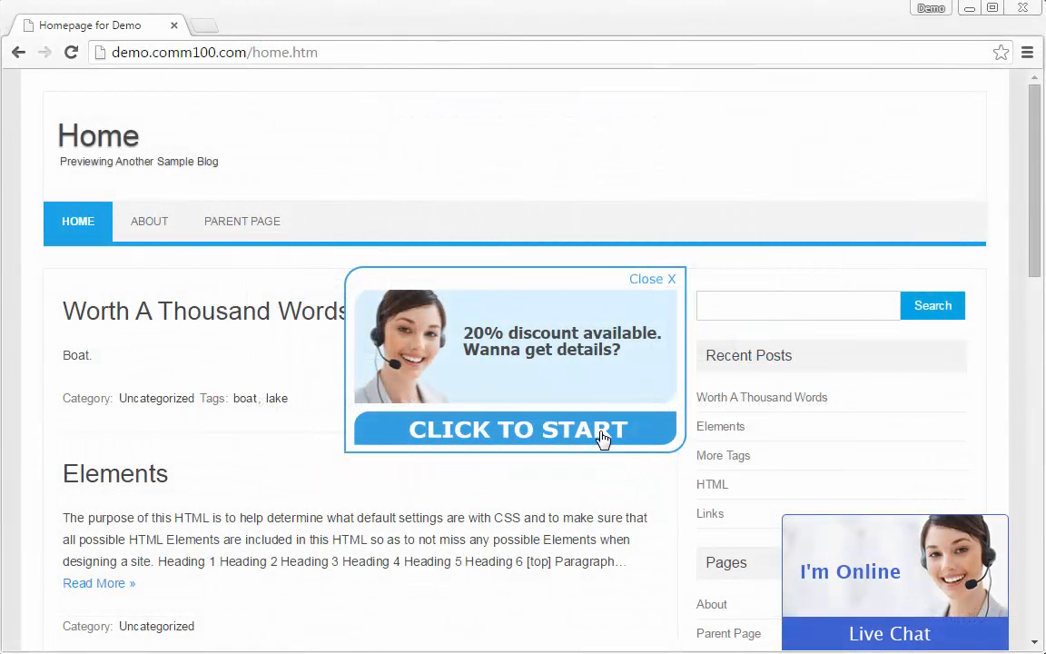
mouse_move(639, 392)
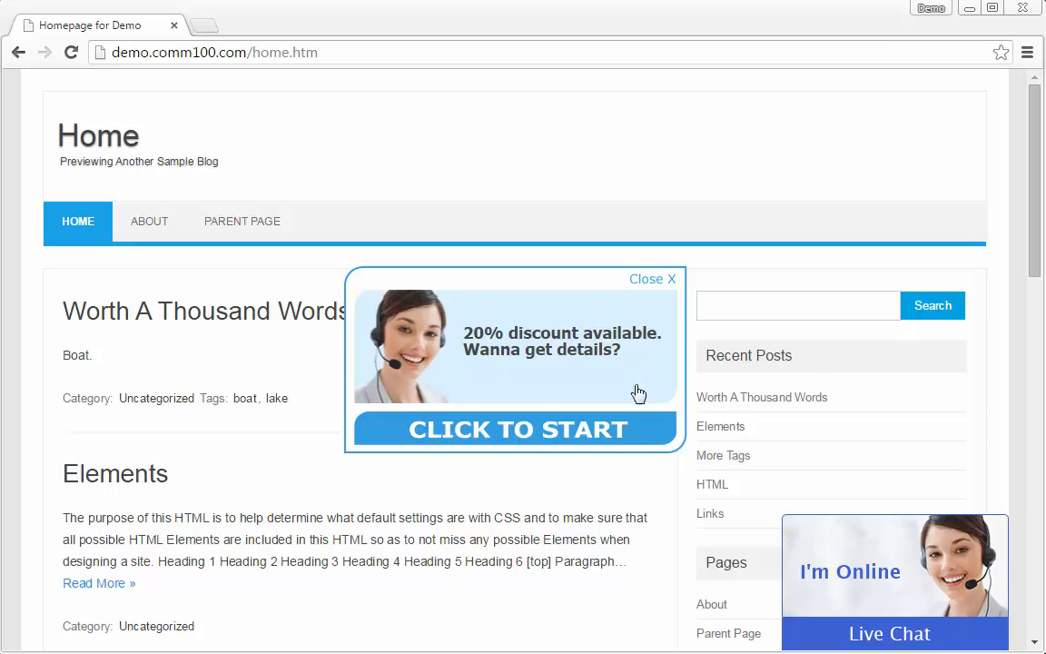
mouse_move(661, 289)
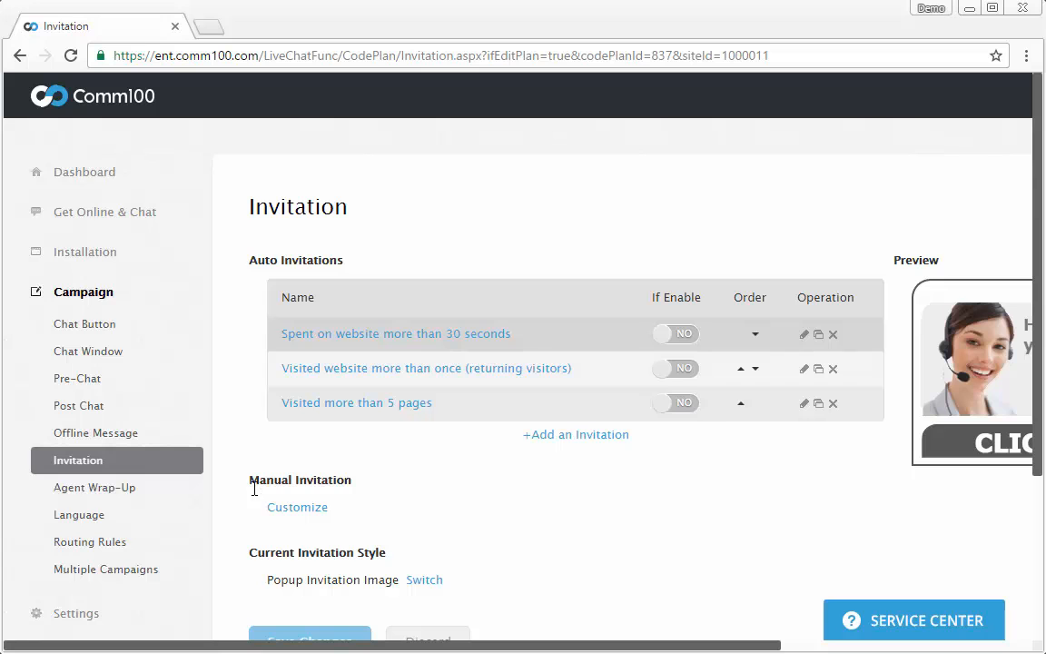
- Customize the Manual Invitation from the Campaign > Invitation page
left_click(298, 507)
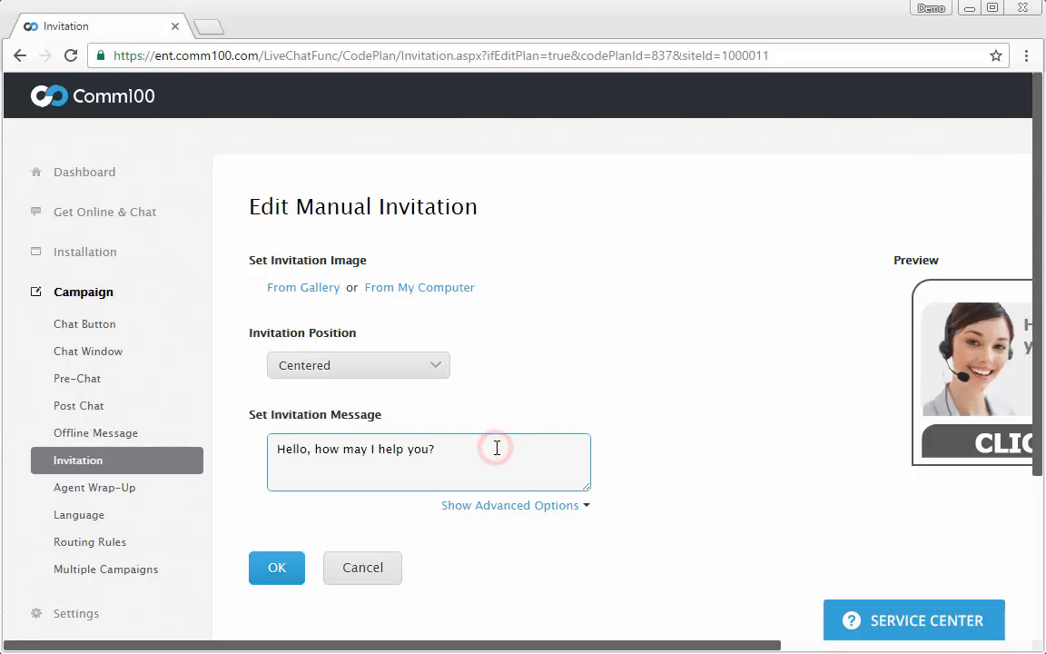
- Review the advanced message options and cancel out of the manual invitation editor unchanged
left_click(508, 505)
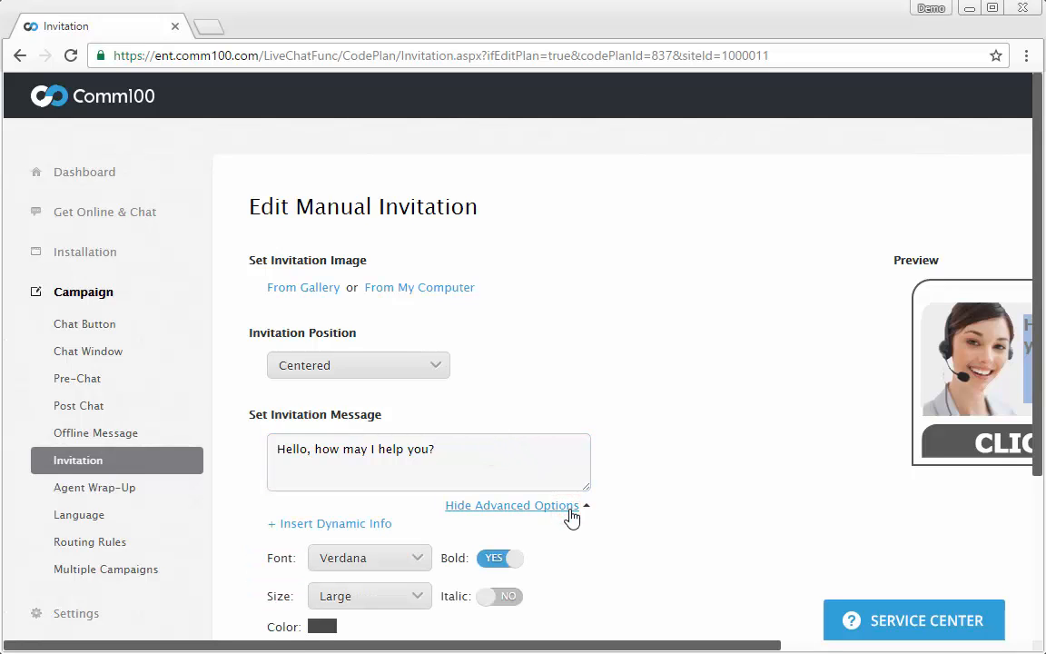
scroll("down", 3)
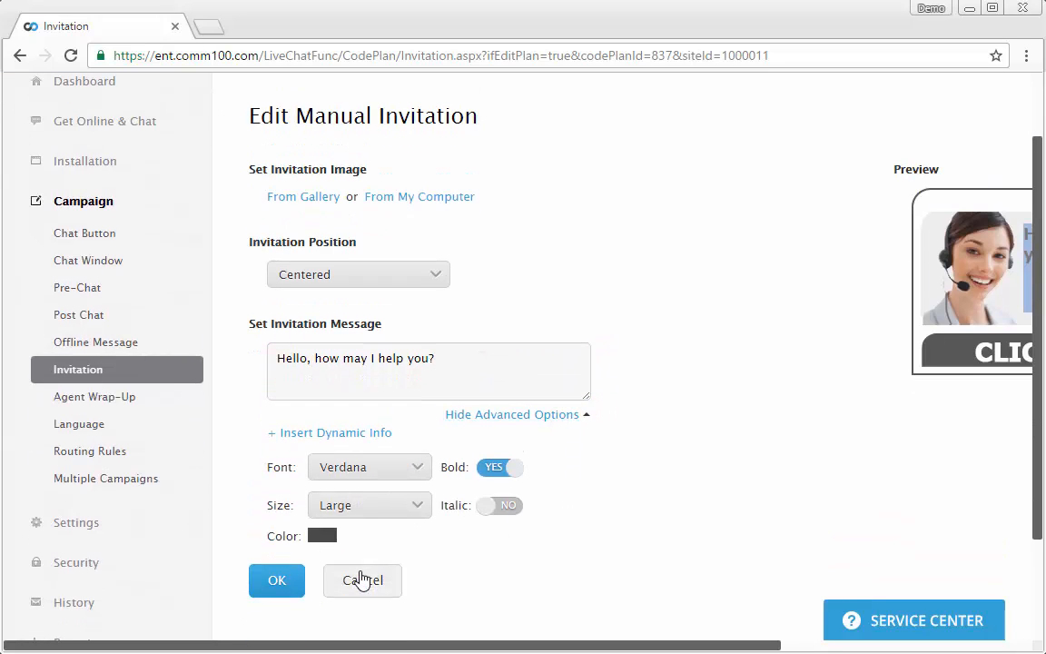
left_click(363, 581)
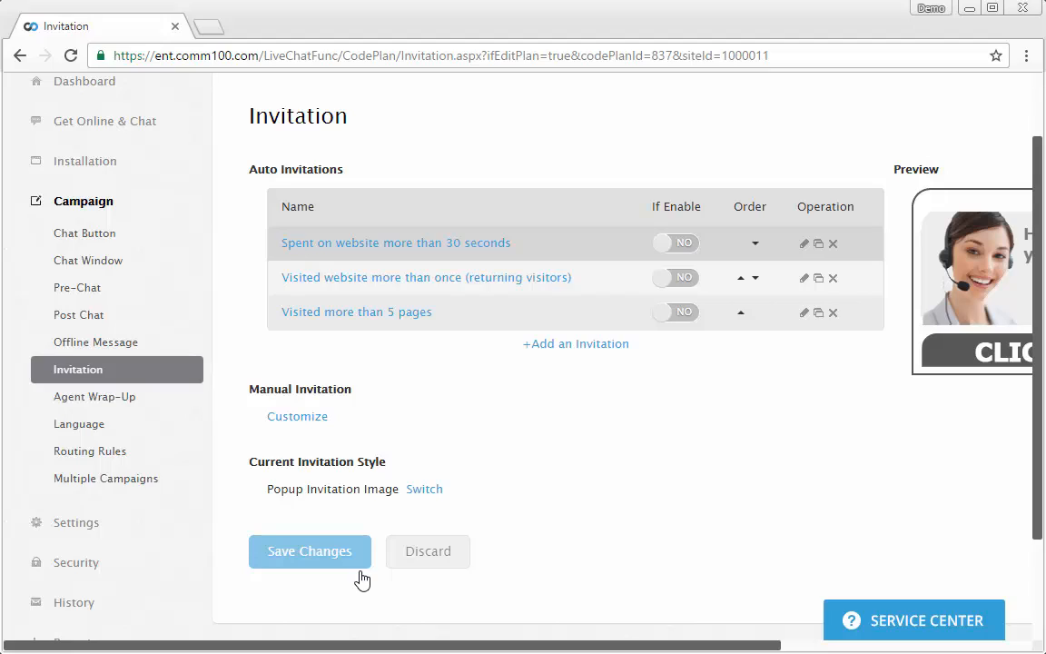
left_click(309, 552)
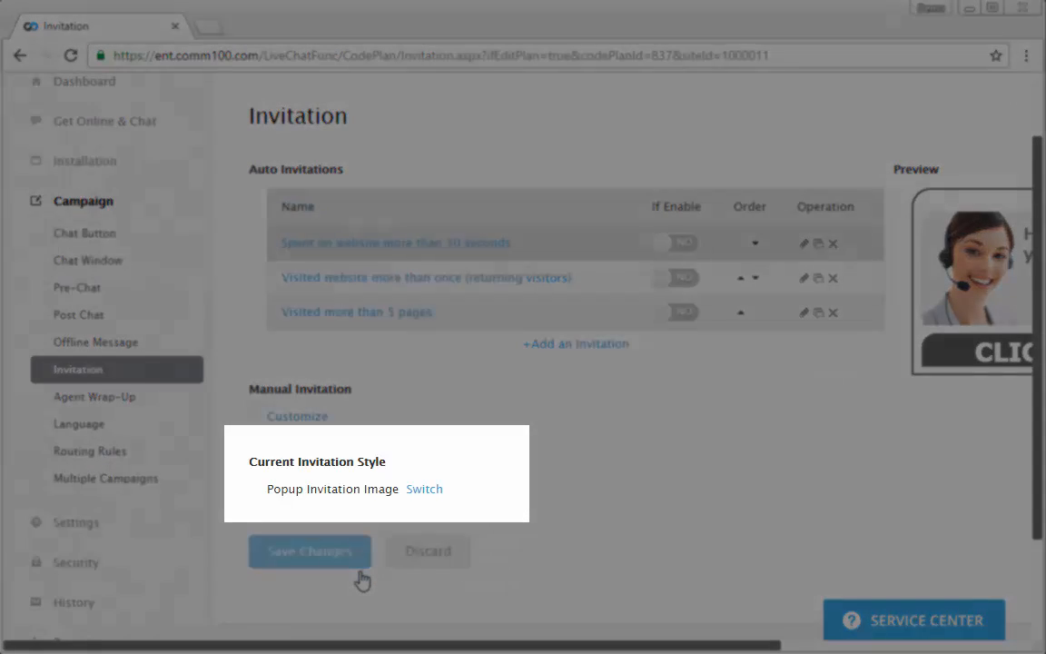
left_click(308, 552)
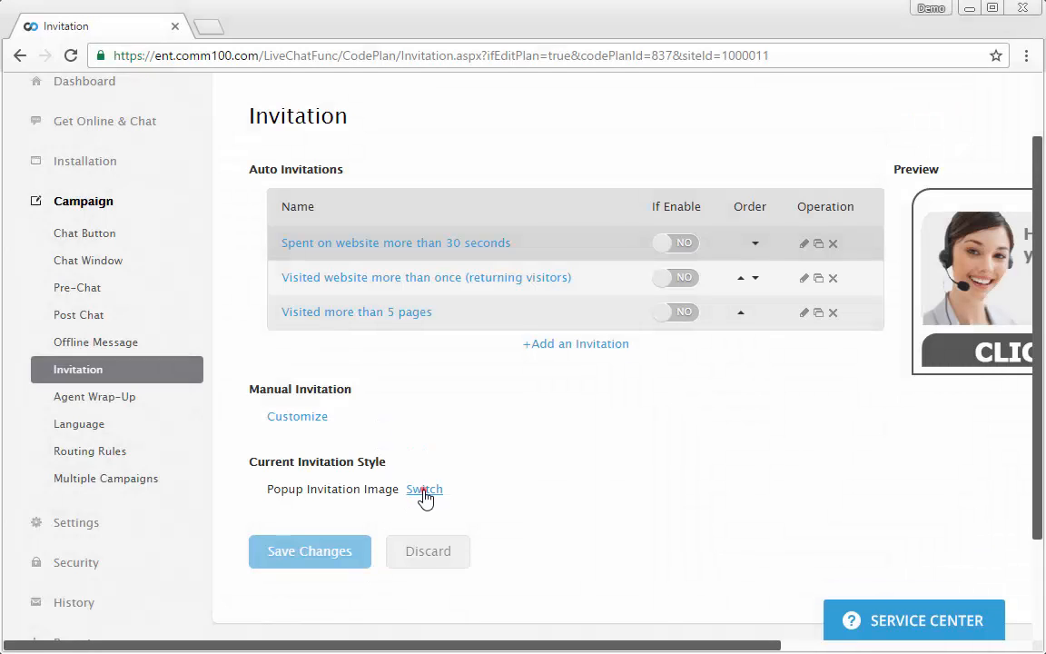
left_click(425, 490)
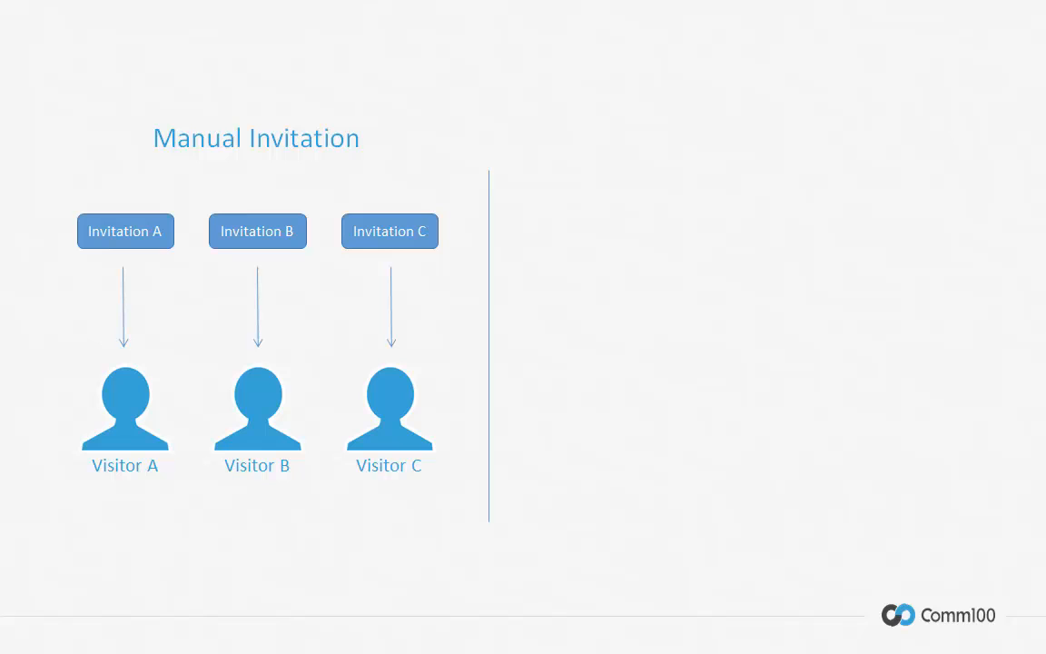
key("Right")
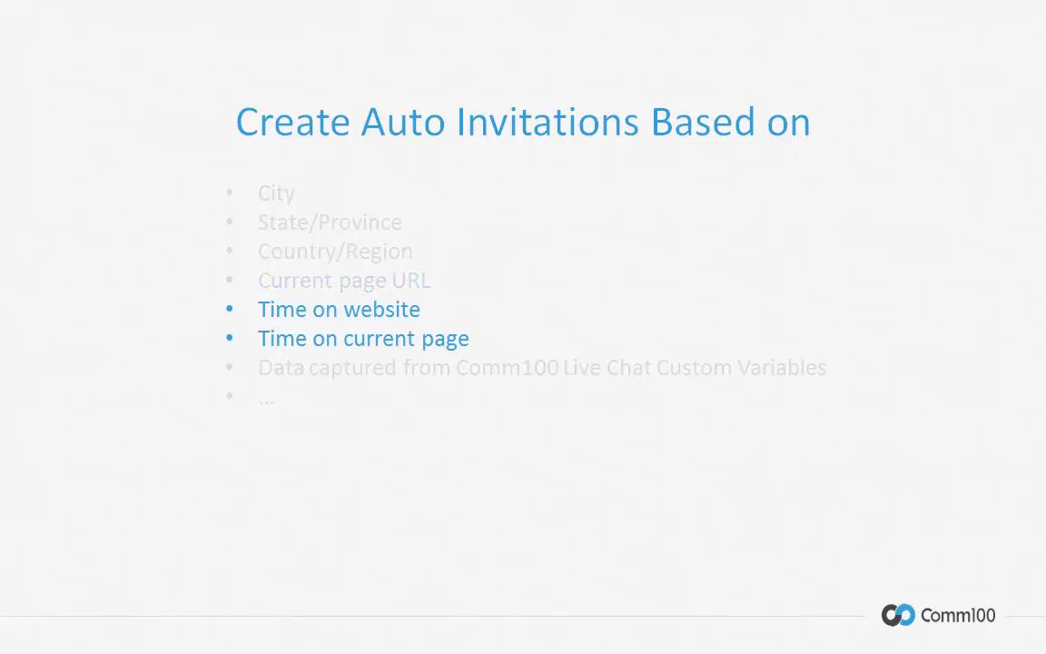
key("right")
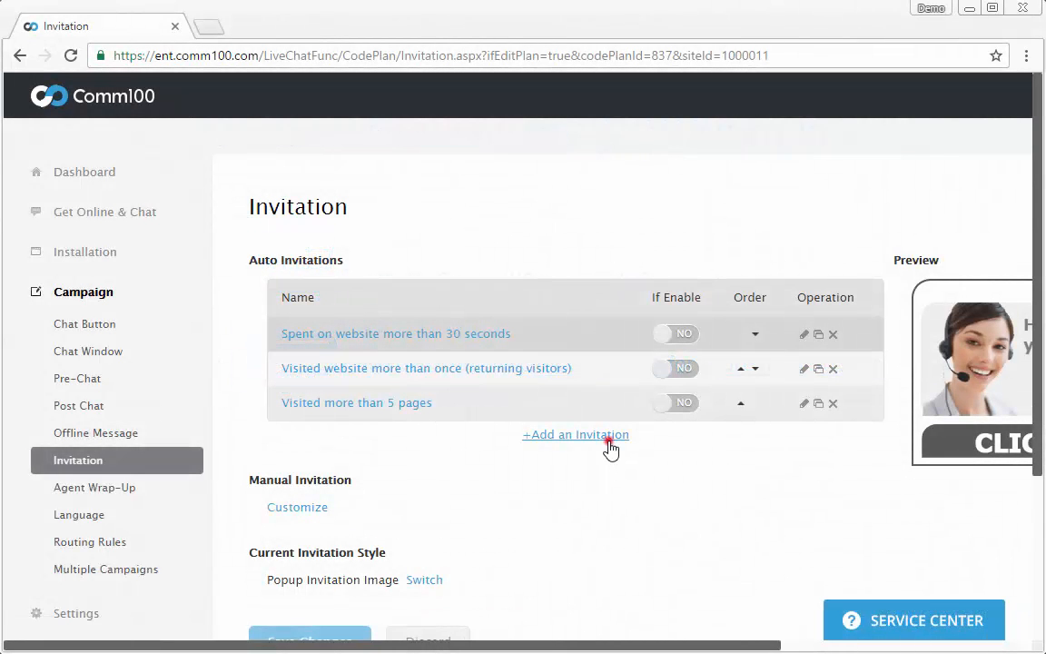
- Create an enabled auto invitation named 'cart value over $100 & on checkout page over 30s' and select its greeting to replace
left_click(574, 434)
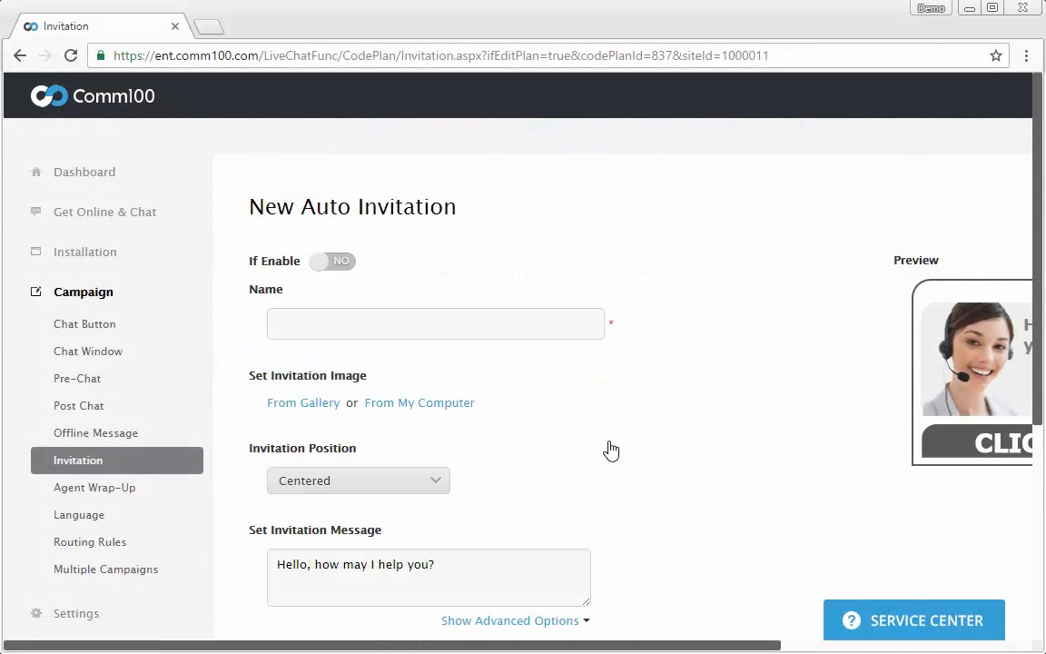
left_click(335, 262)
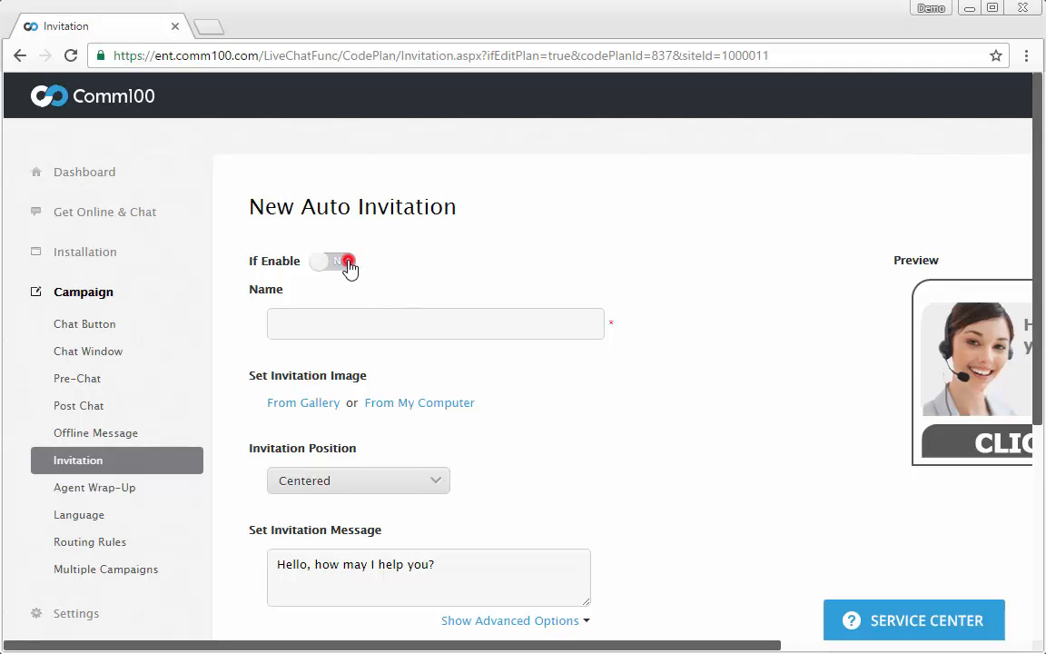
type("cart value over $100 & on checkout page over 30s")
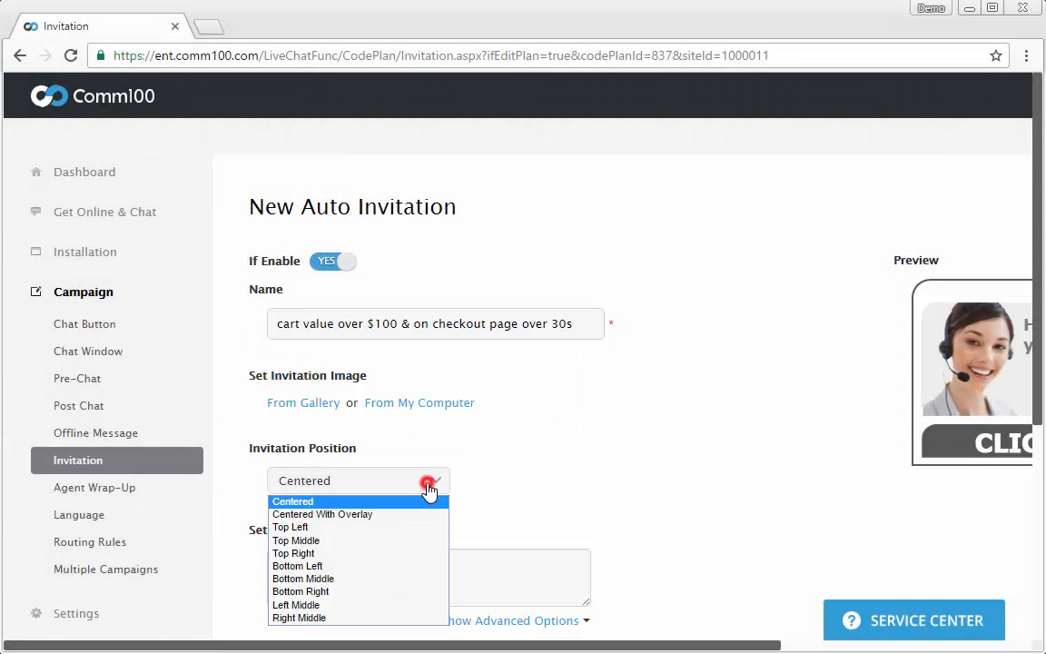
mouse_move(531, 494)
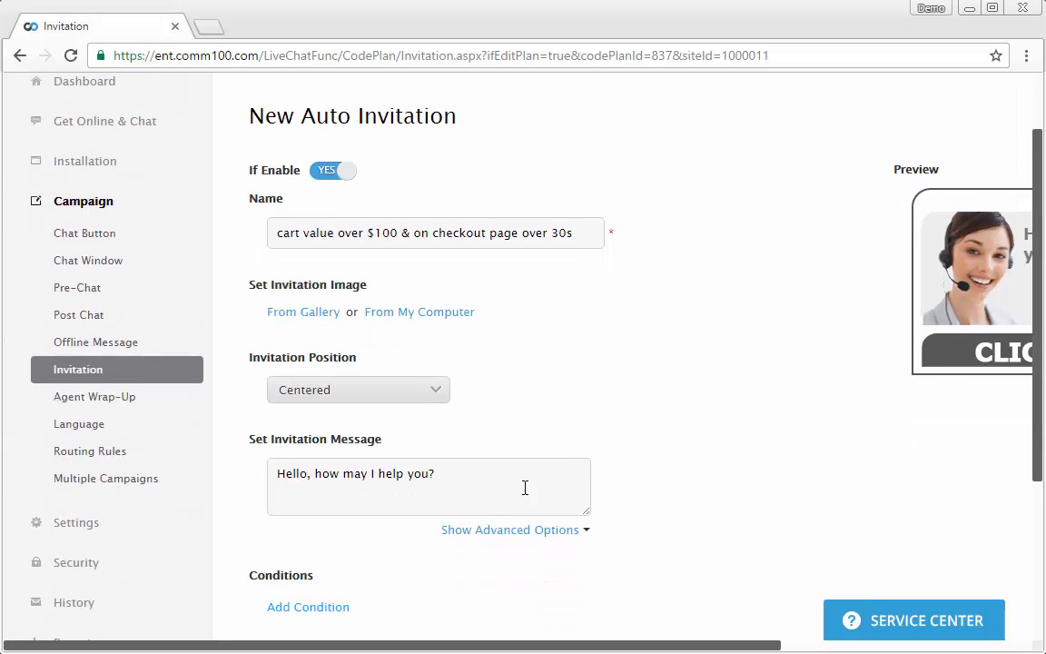
left_click_drag(341, 472, 434, 472)
type("need")
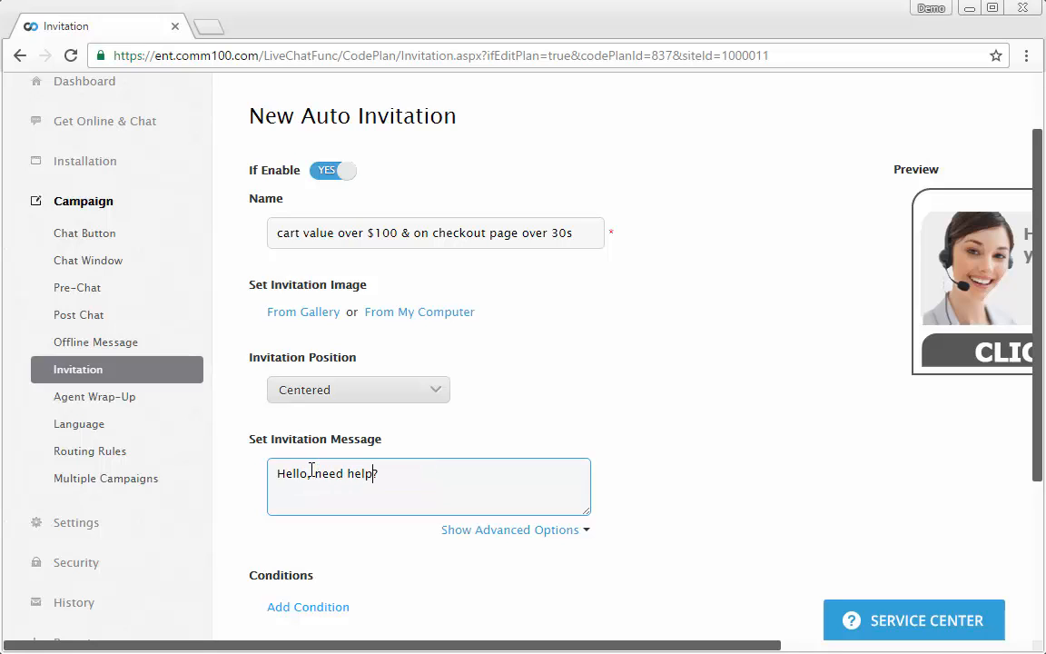
- Add a condition that Shopping Cart Total is more than $100
scroll("down", 3)
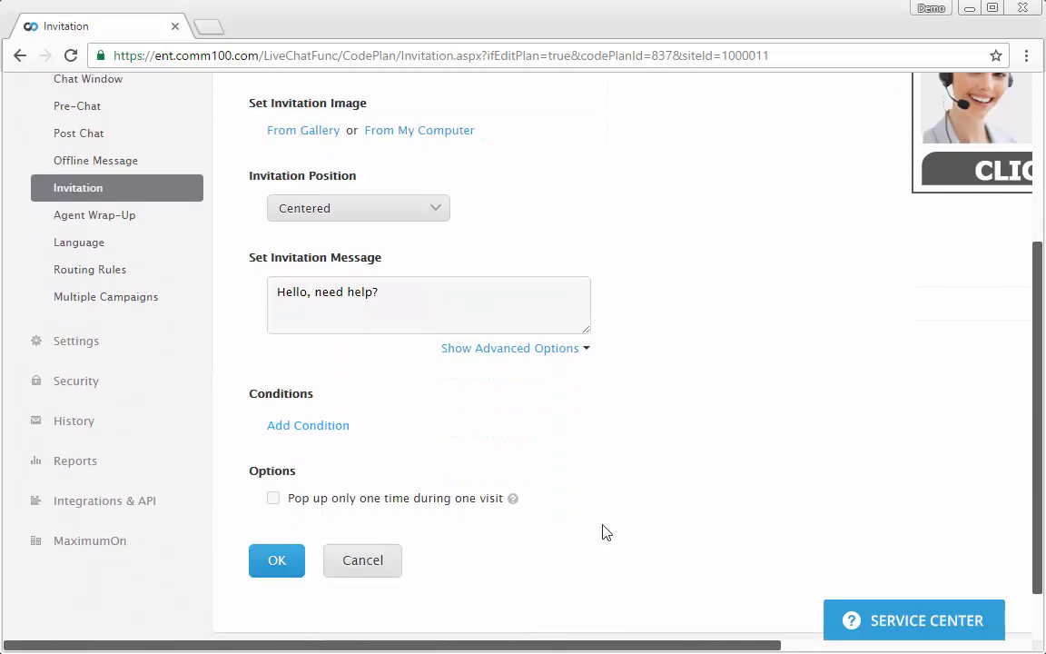
left_click(308, 425)
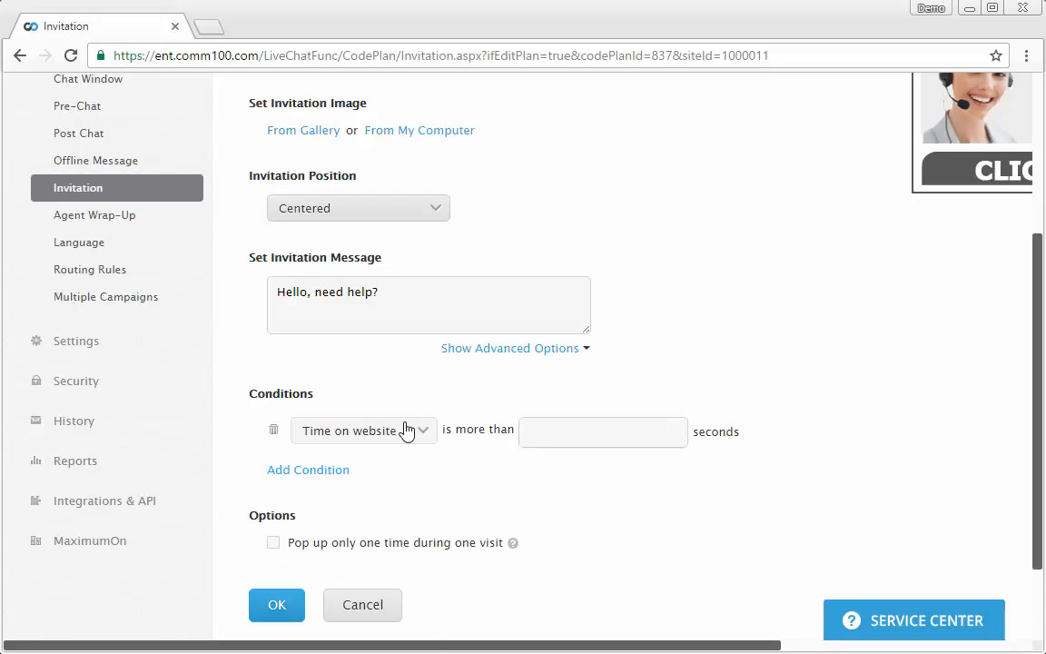
left_click(363, 430)
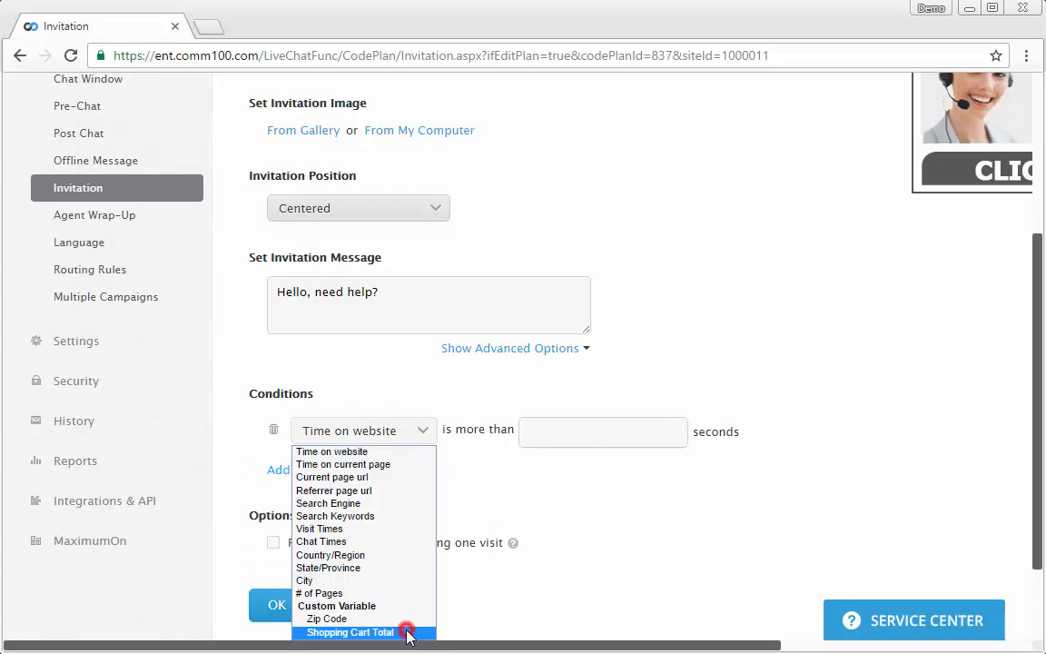
left_click(348, 632)
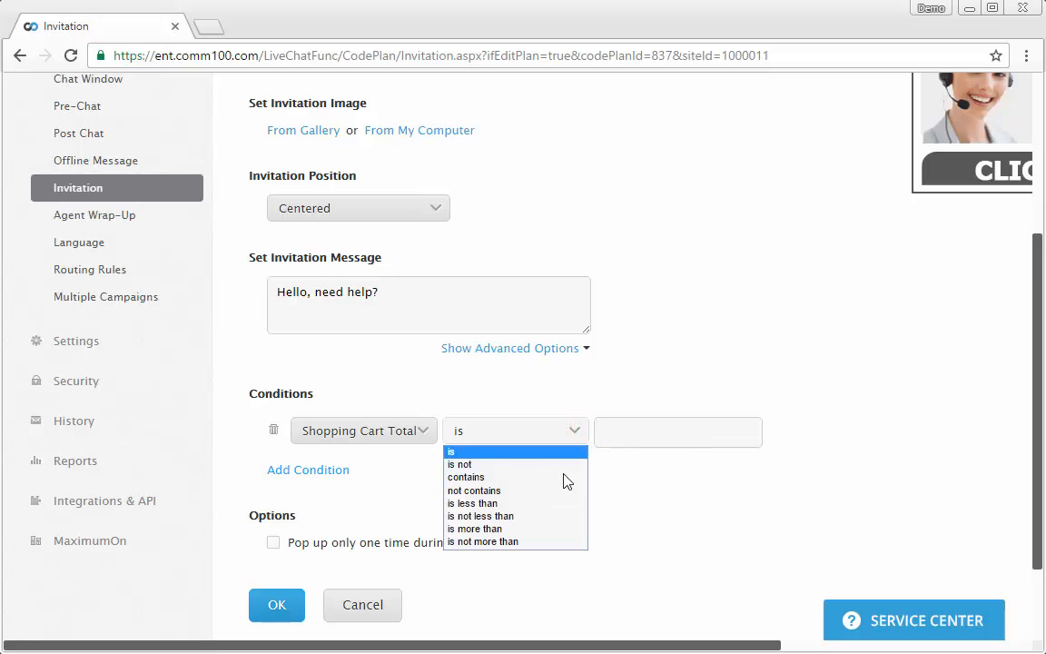
left_click(475, 528)
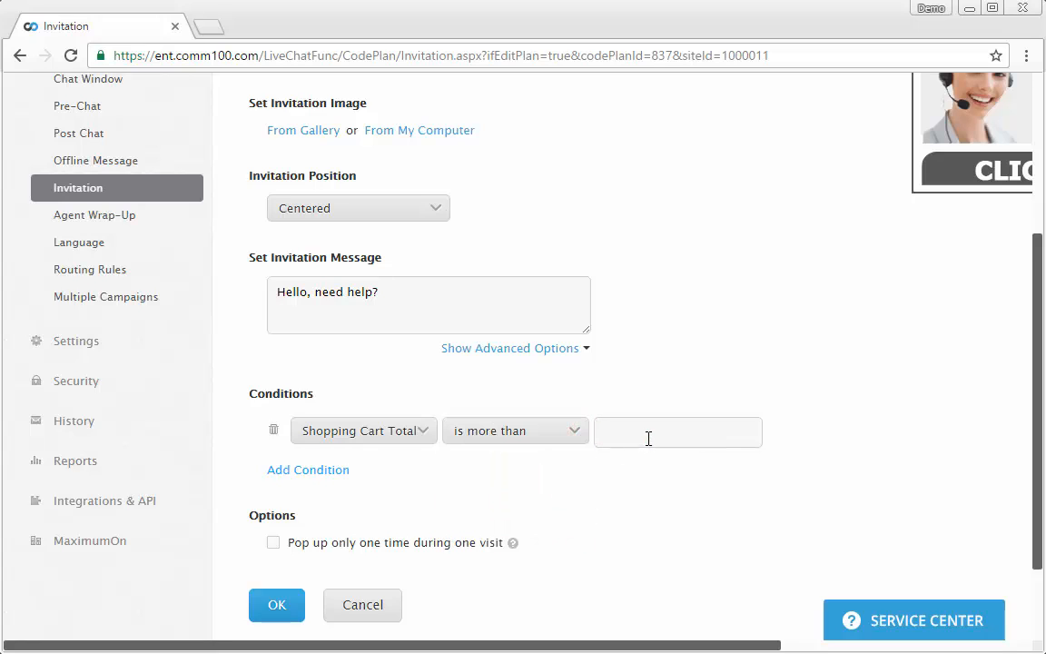
type("$100")
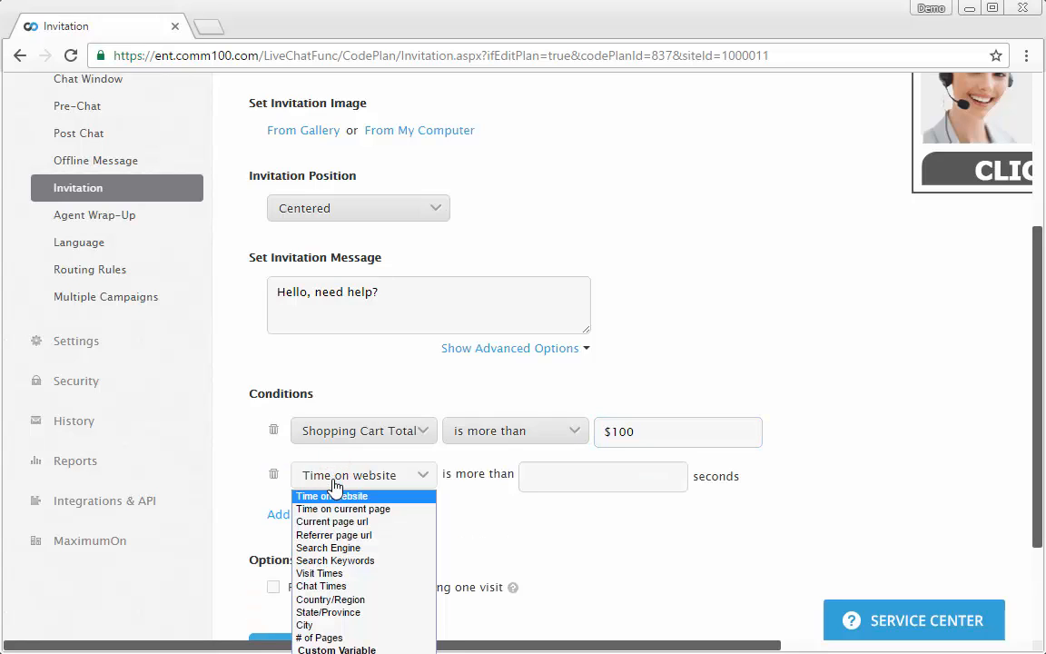
mouse_move(345, 521)
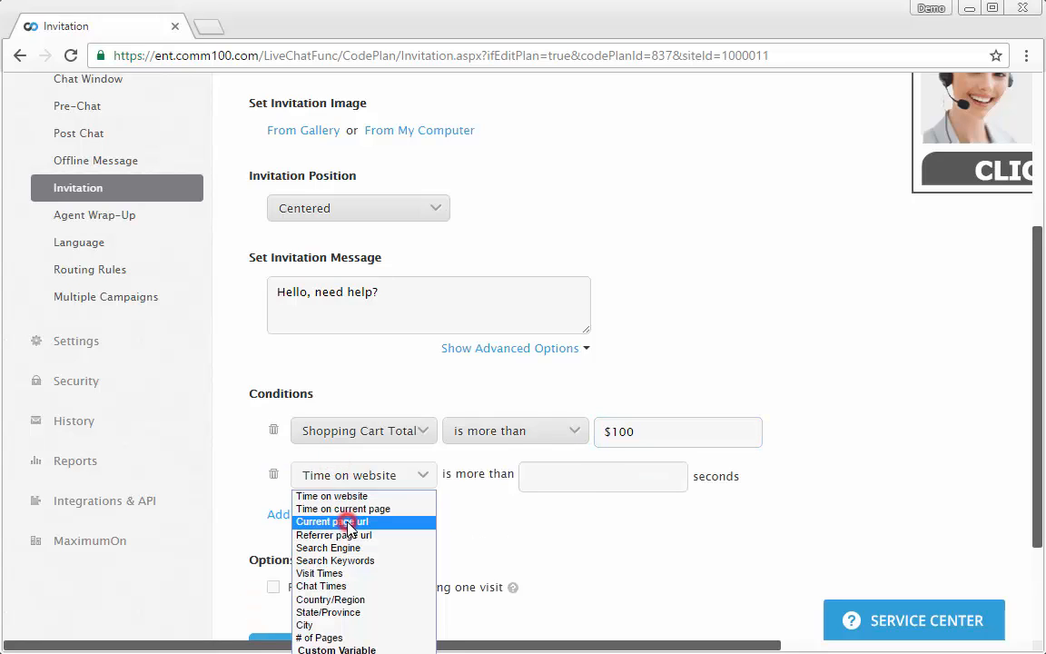
- Add conditions Current page url contains 'checkout' and Time on website more than 30
left_click(333, 521)
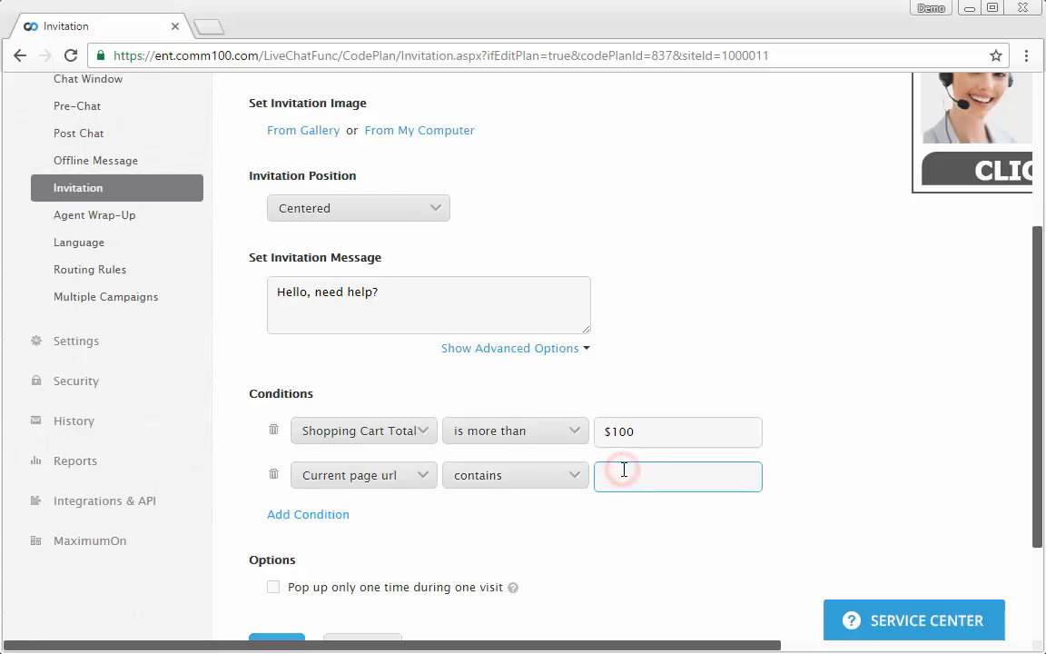
type("checkout")
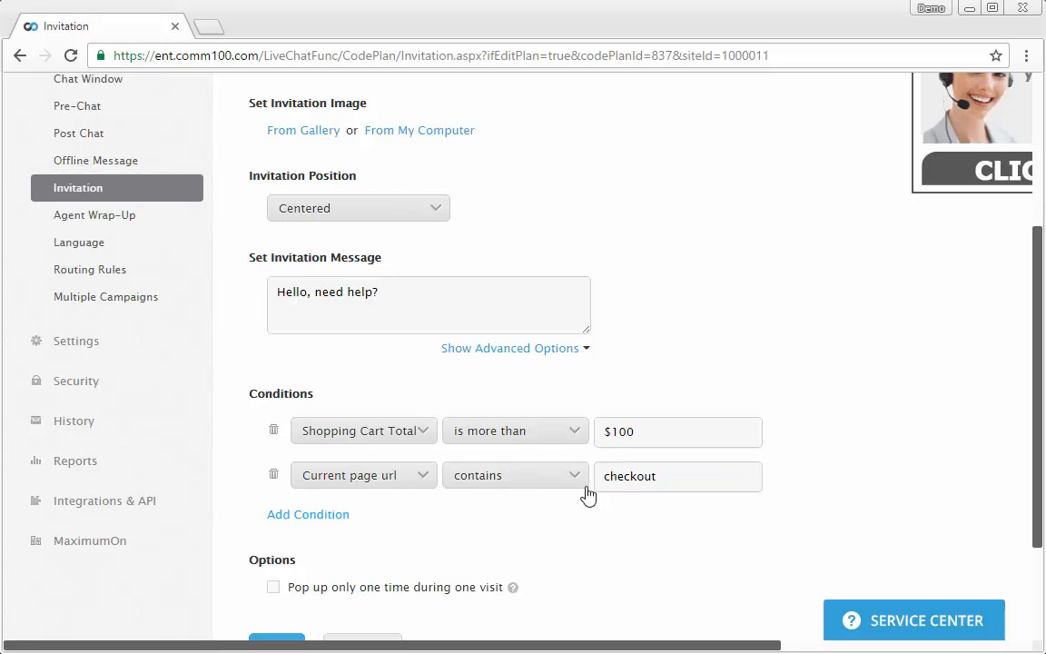
left_click(309, 514)
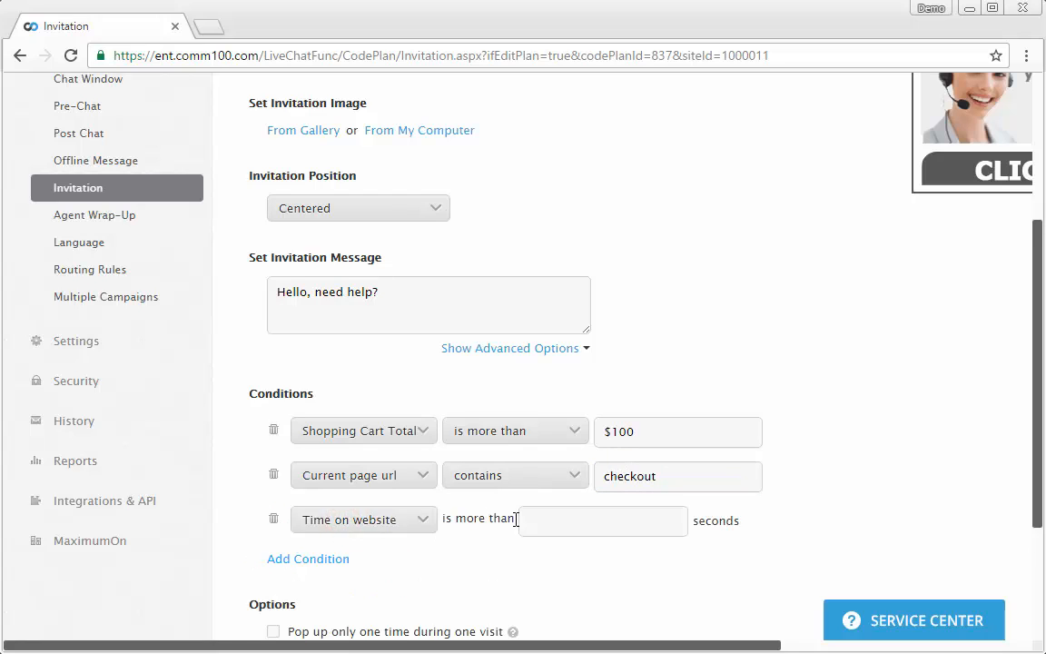
type("30")
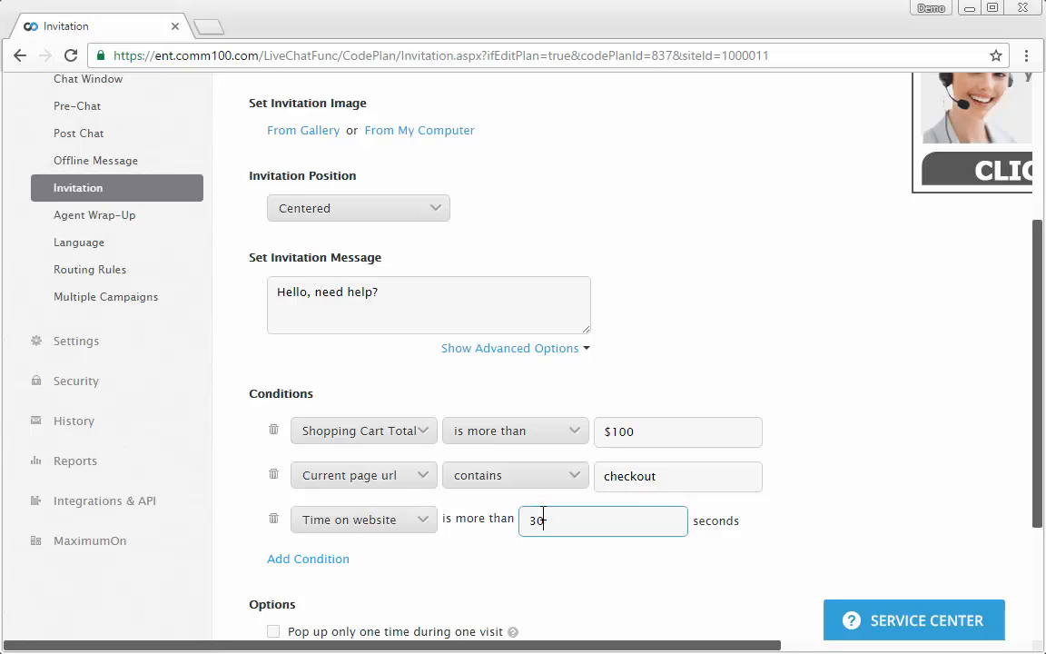
- Limit the invitation to pop up once per visit and save it to the list
scroll("down", 3)
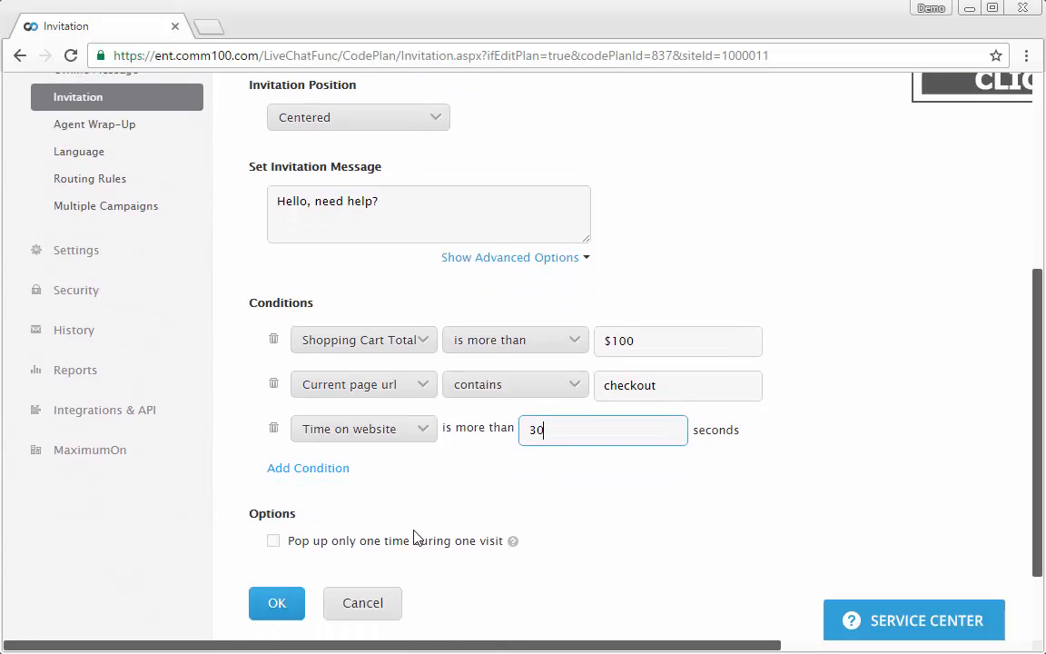
left_click(272, 542)
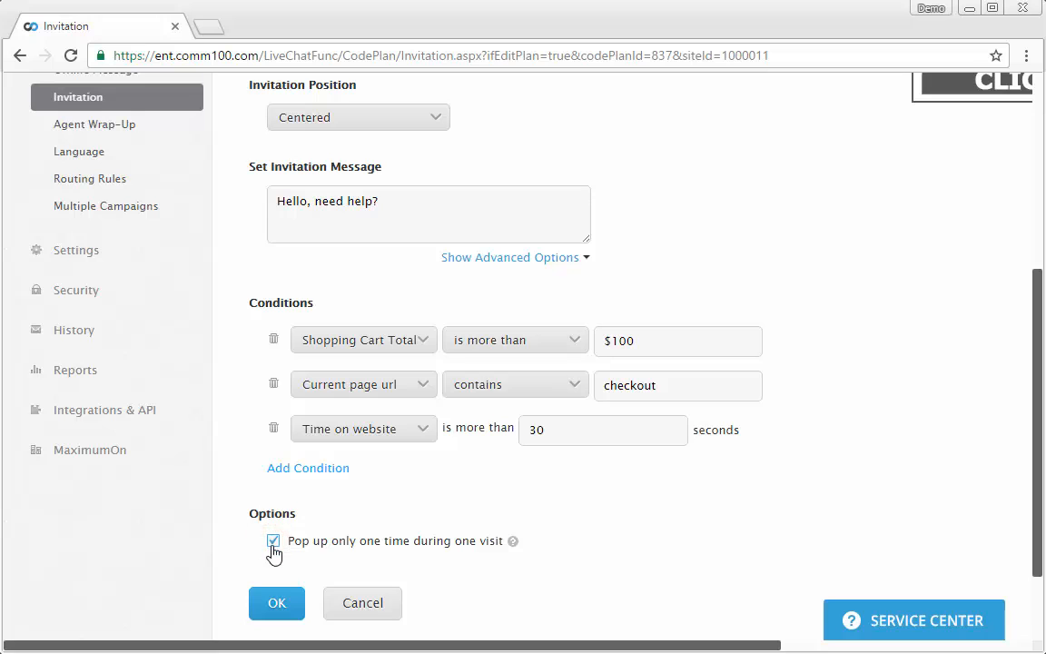
left_click(276, 602)
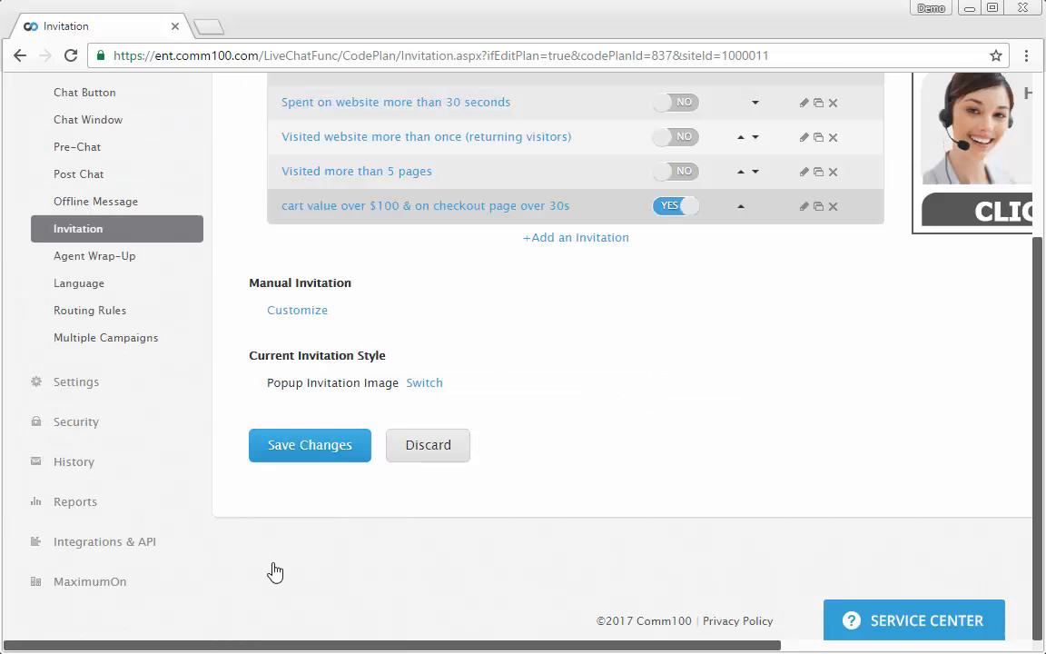